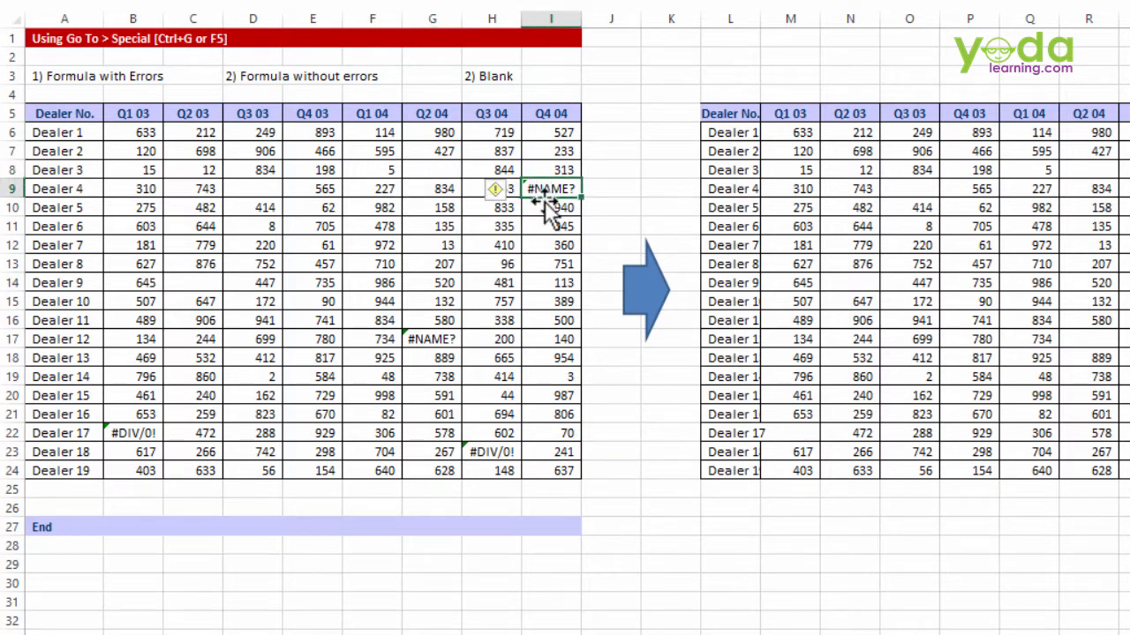
Enter faulty formulas so G8 and I9 show #NAME? and C14 shows #DIV/0!
click(431, 338)
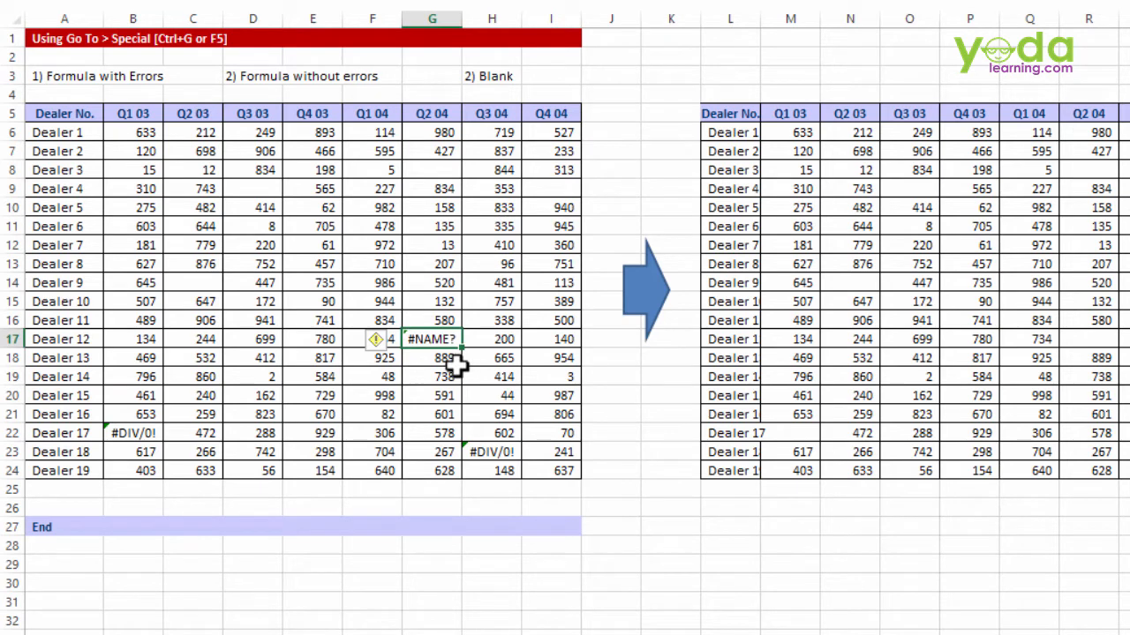
mouse_move(444, 361)
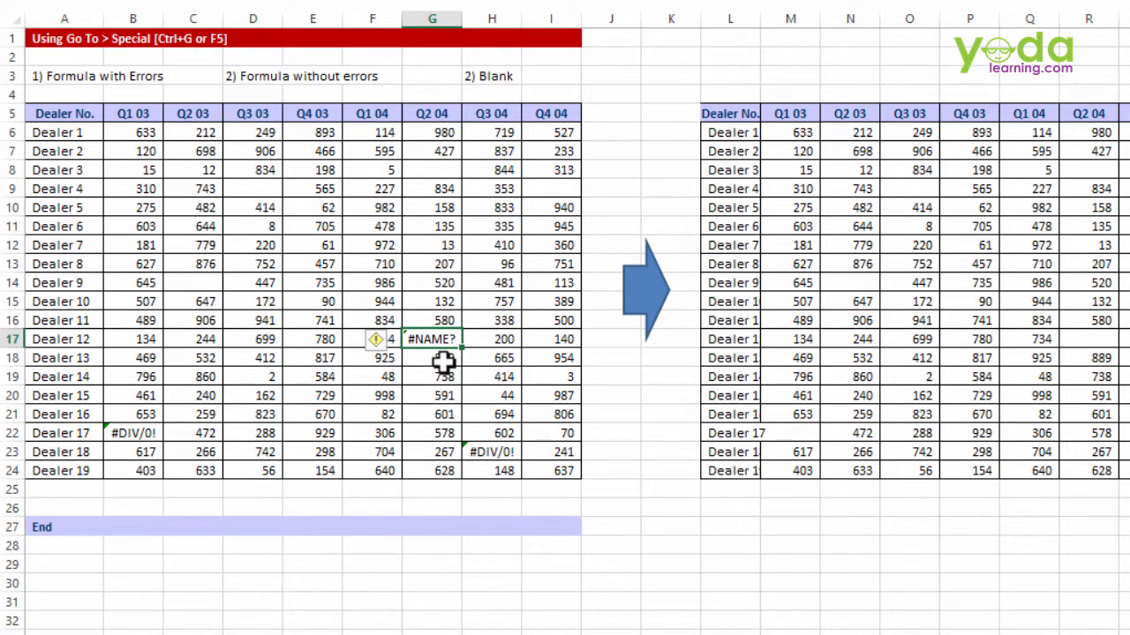
click(431, 358)
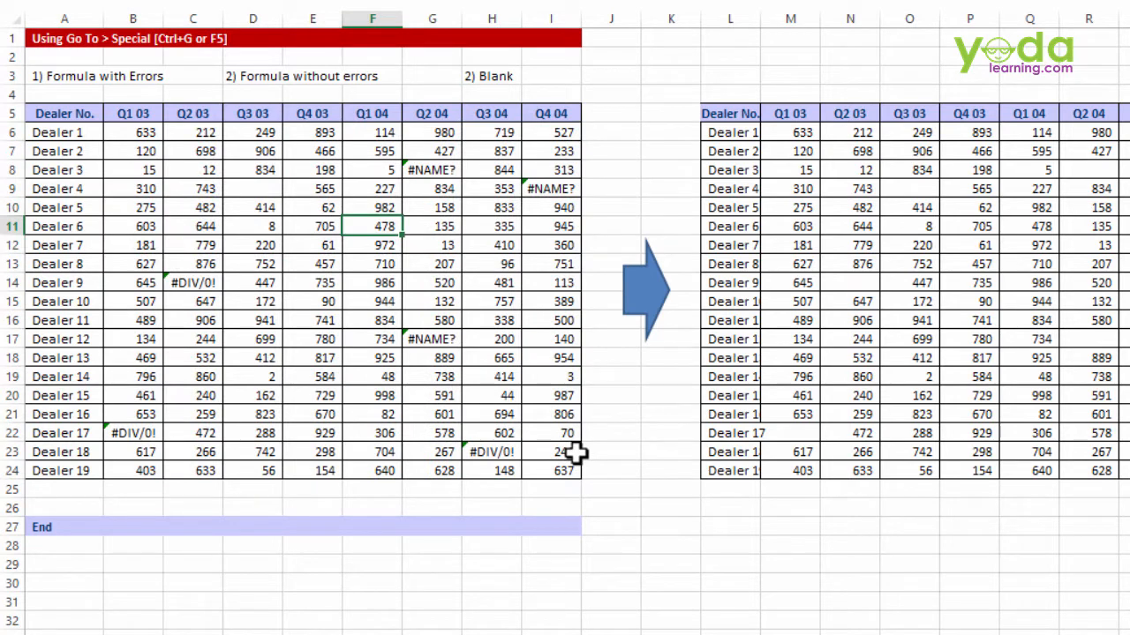
mouse_move(138, 129)
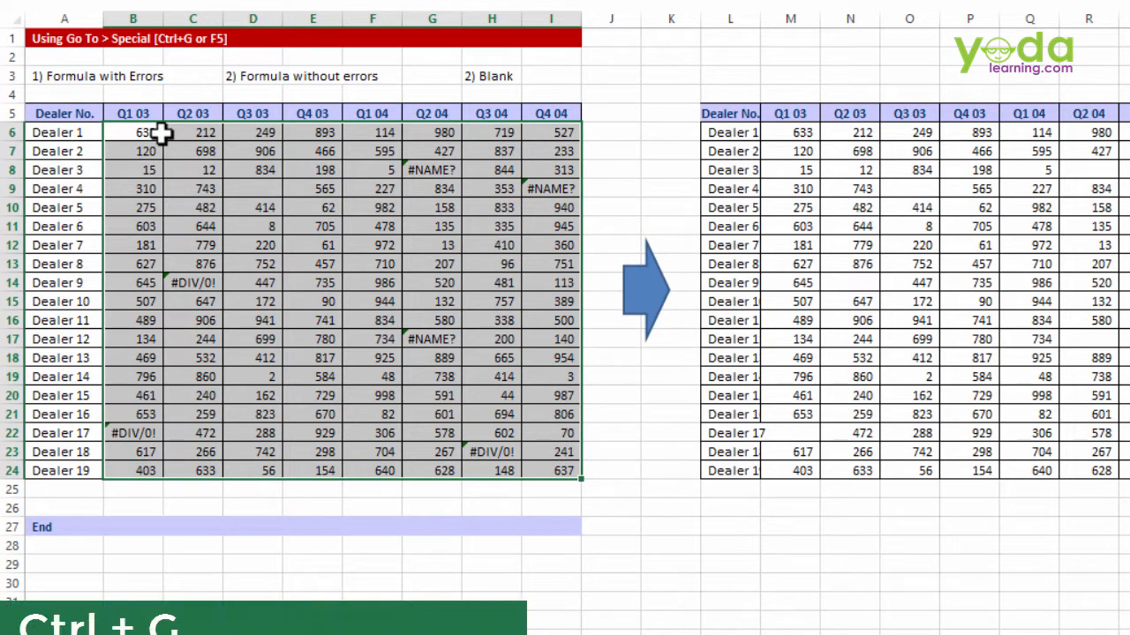
Open the Go To dialog over the selected B6:I24 dealer data range.
key(ctrl+g)
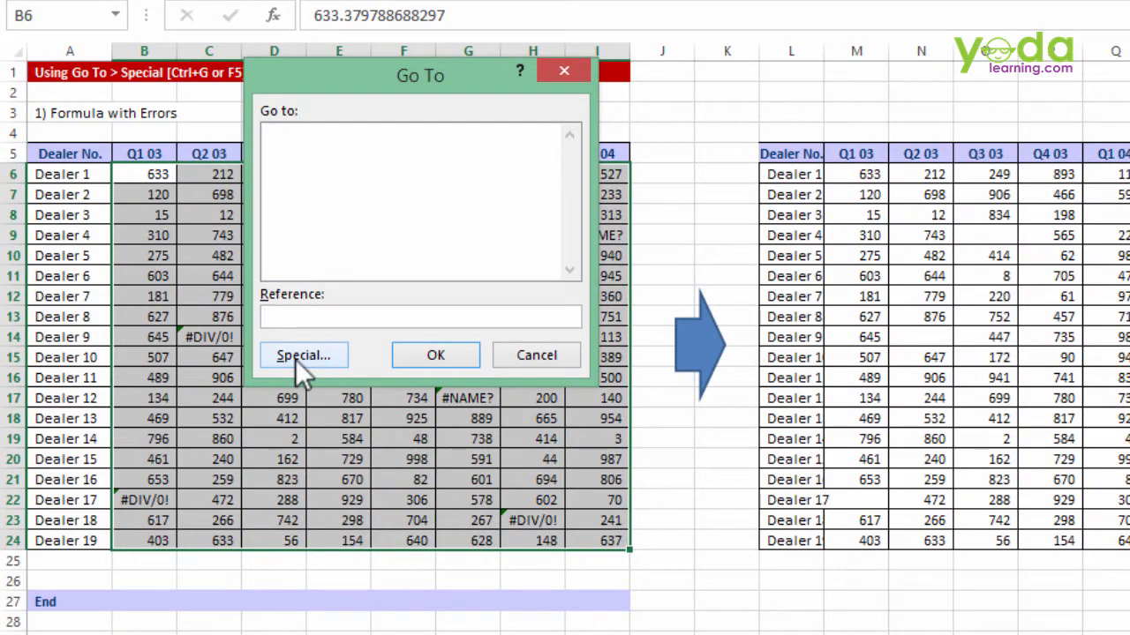
Use Go To Special to select Formulas with only Errors checked, then clear them.
click(303, 355)
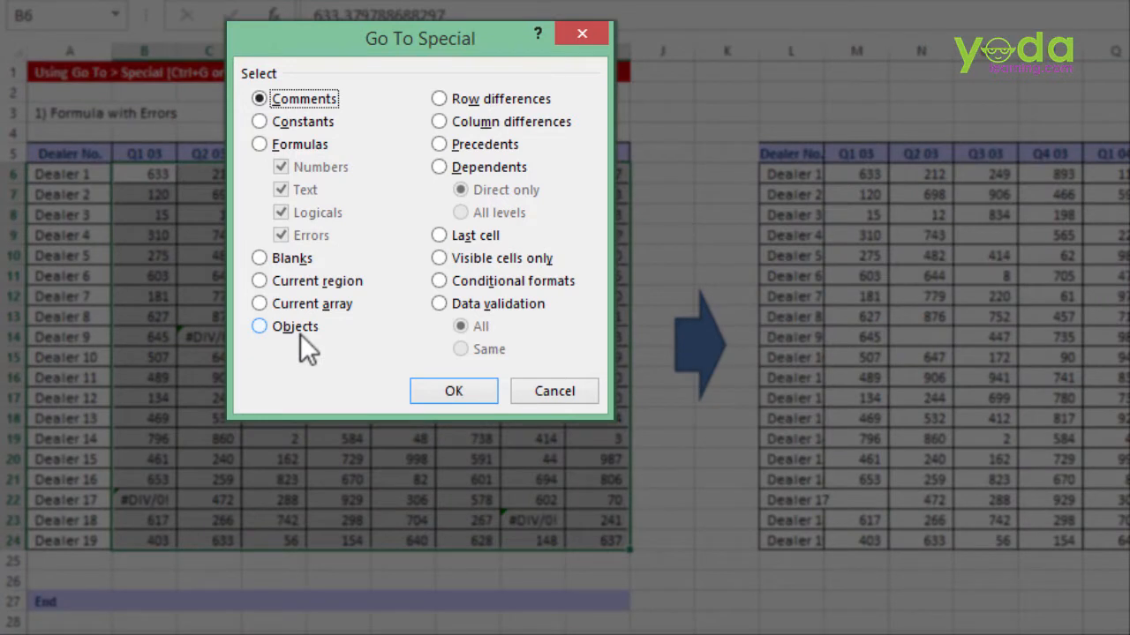
click(260, 144)
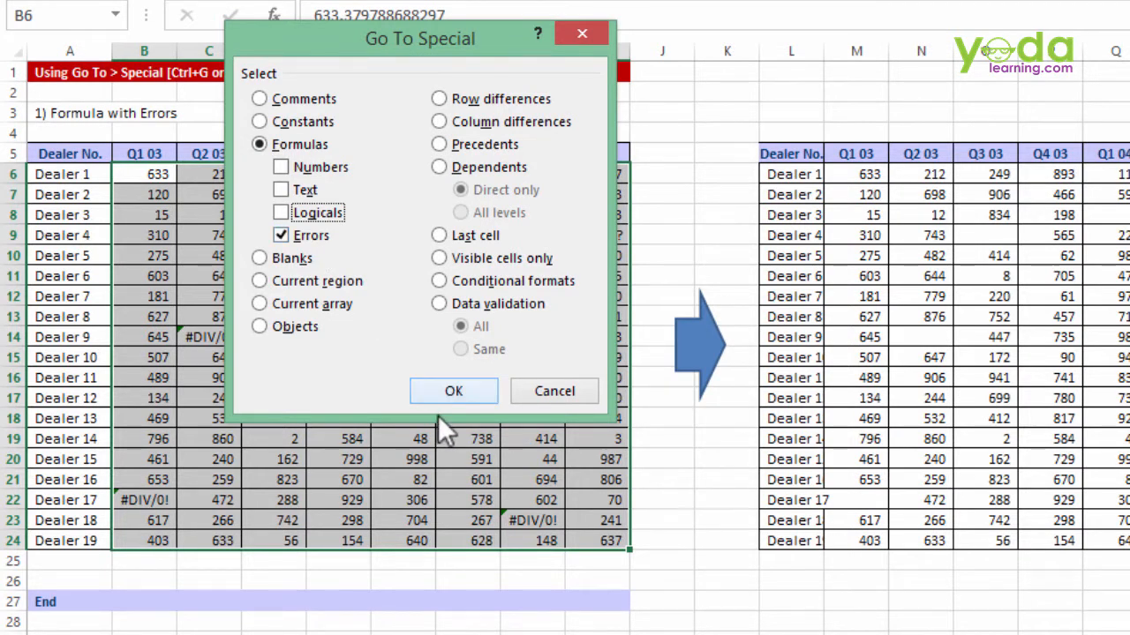
click(454, 391)
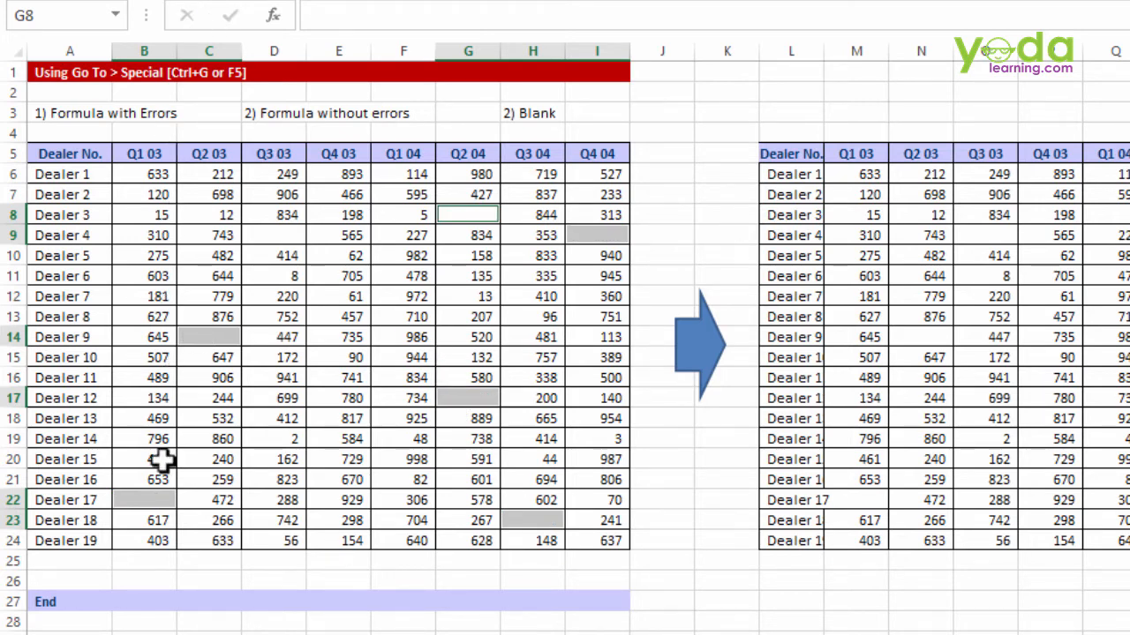
mouse_move(432, 192)
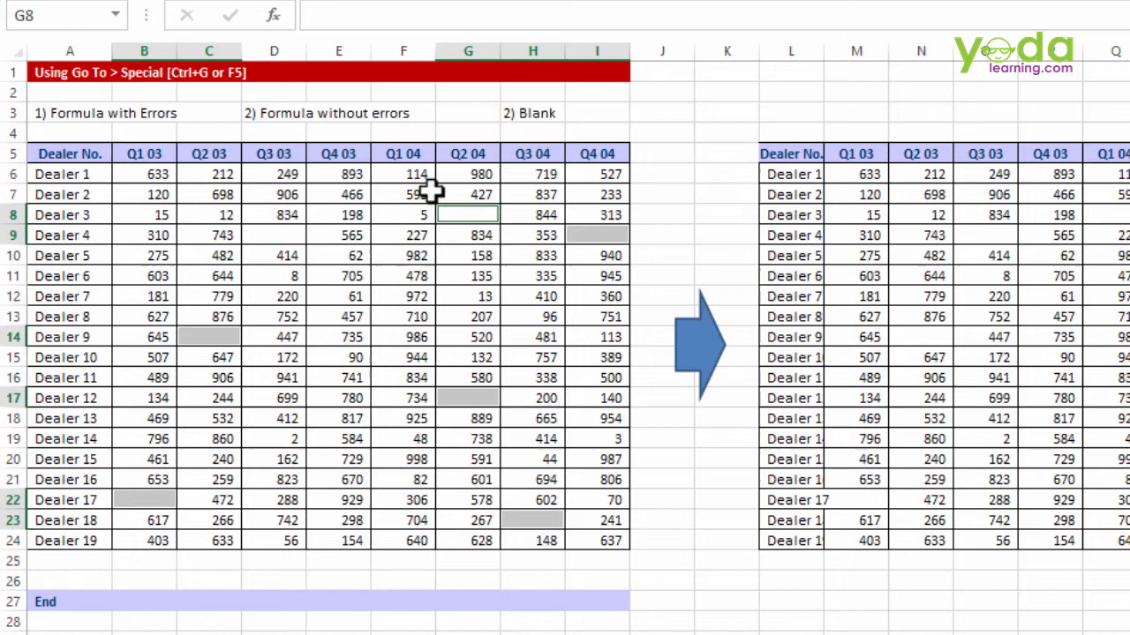
click(381, 42)
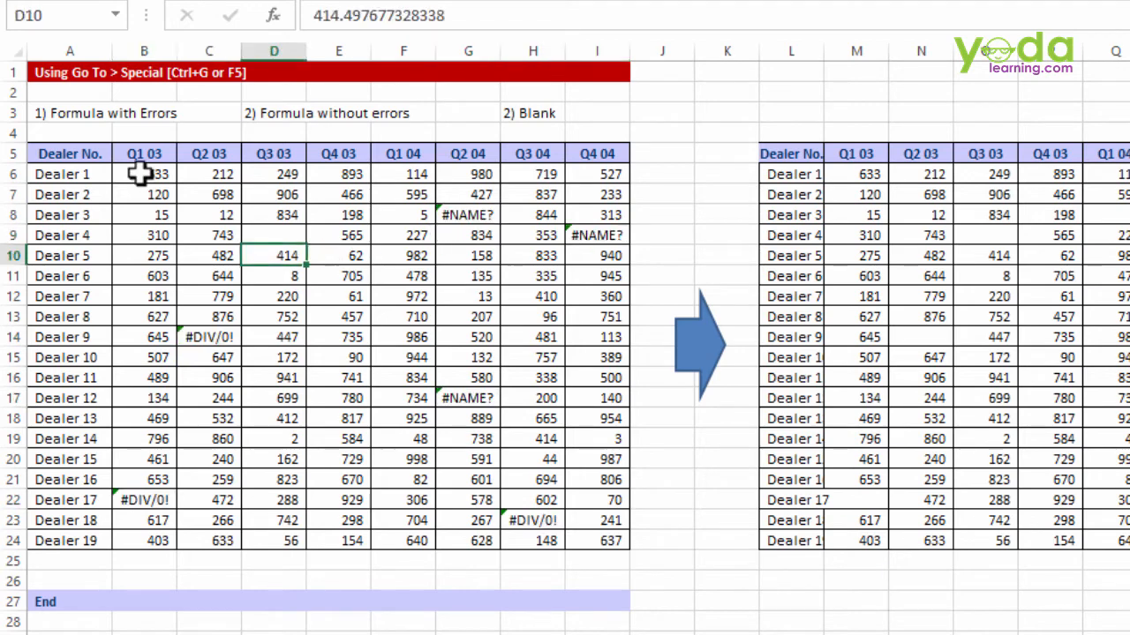
drag(144, 174, 597, 541)
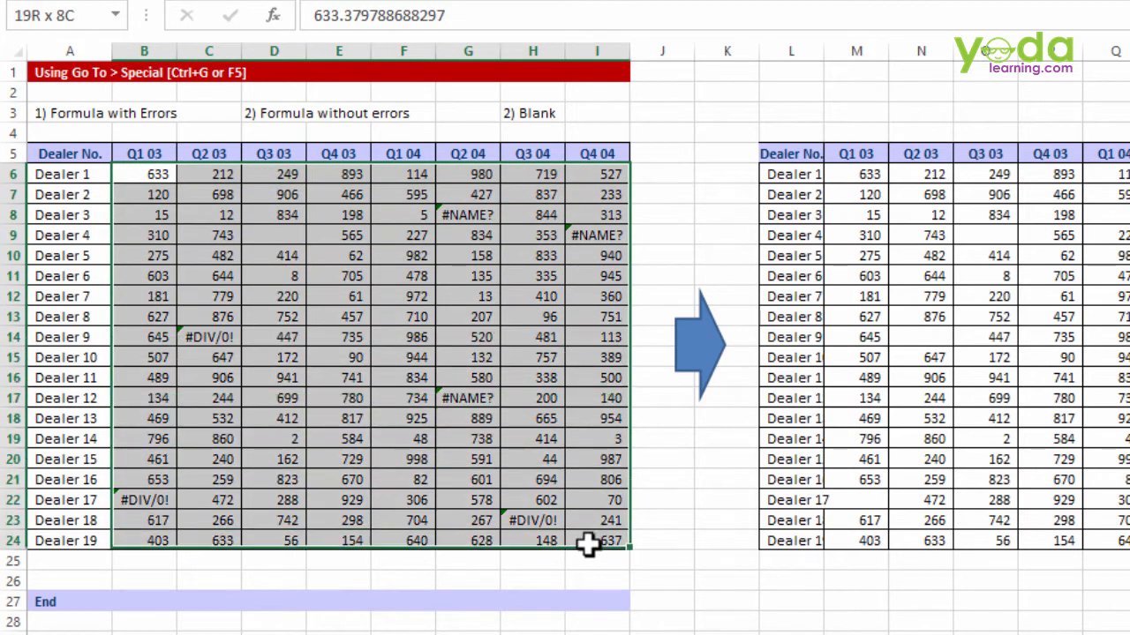
key(ctrl+g)
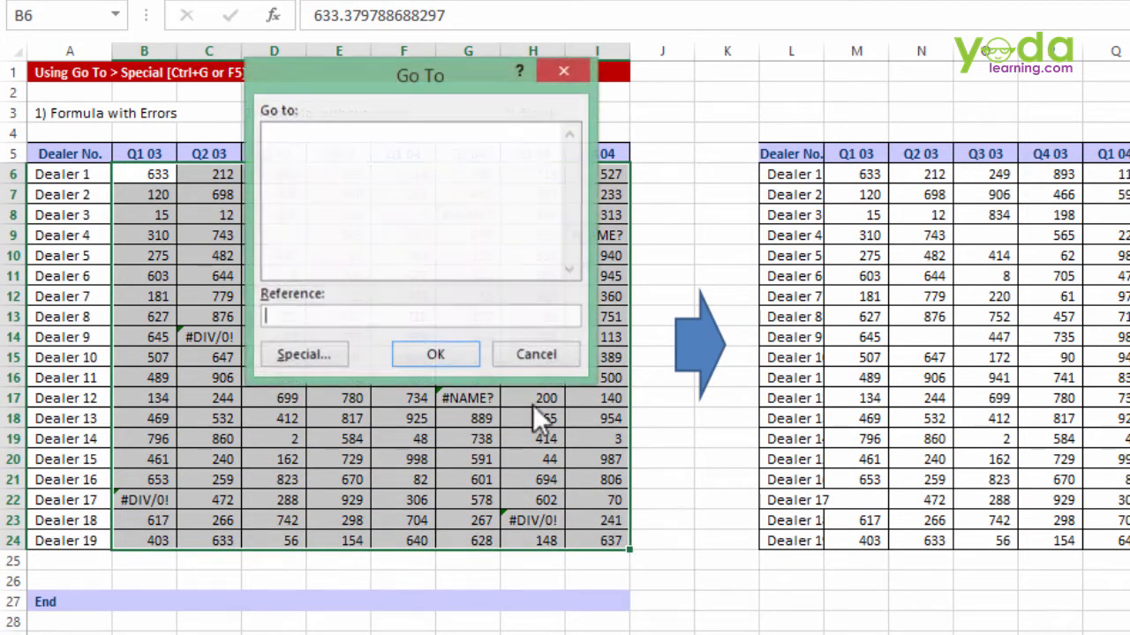
click(303, 354)
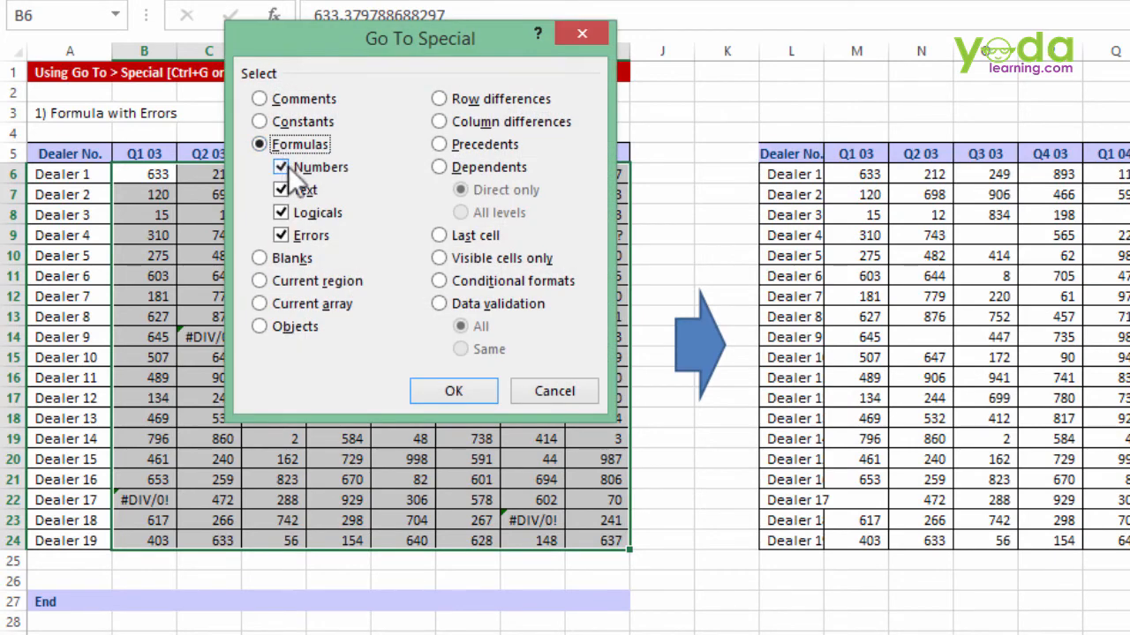
click(453, 391)
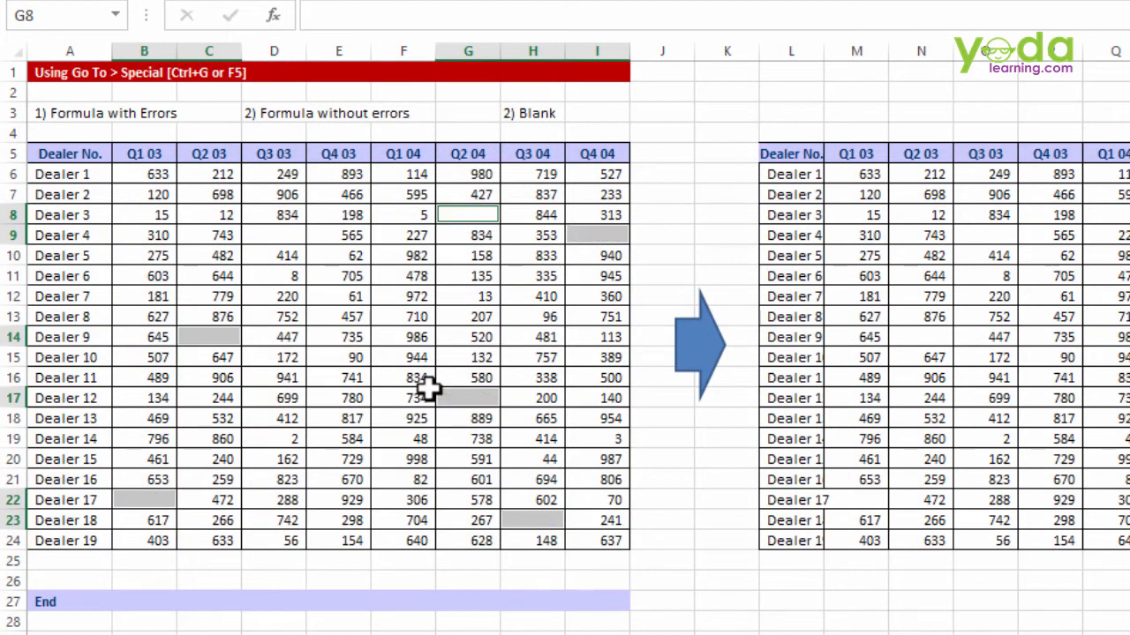
mouse_move(362, 338)
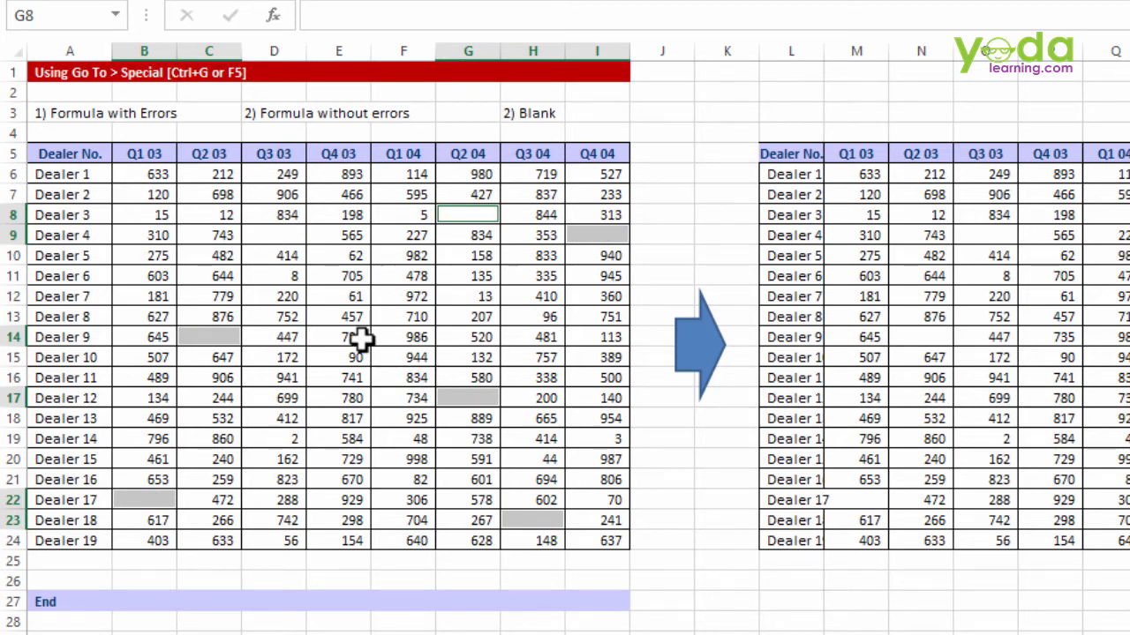
mouse_move(205, 336)
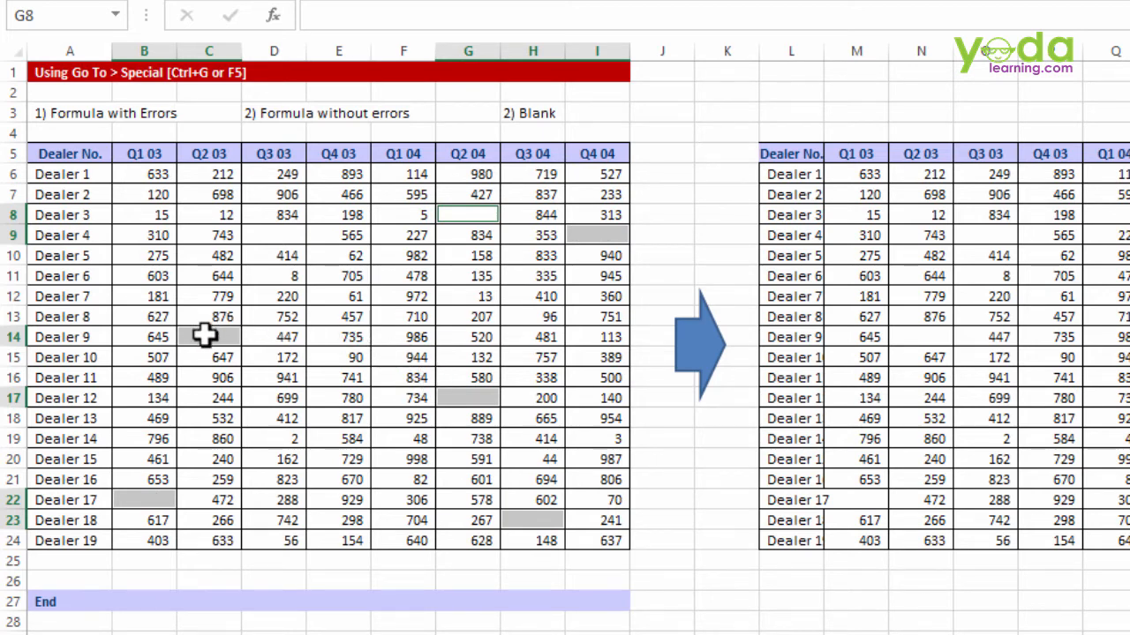
Give the emptied Dealer 9 cell C14 a green fill.
click(209, 337)
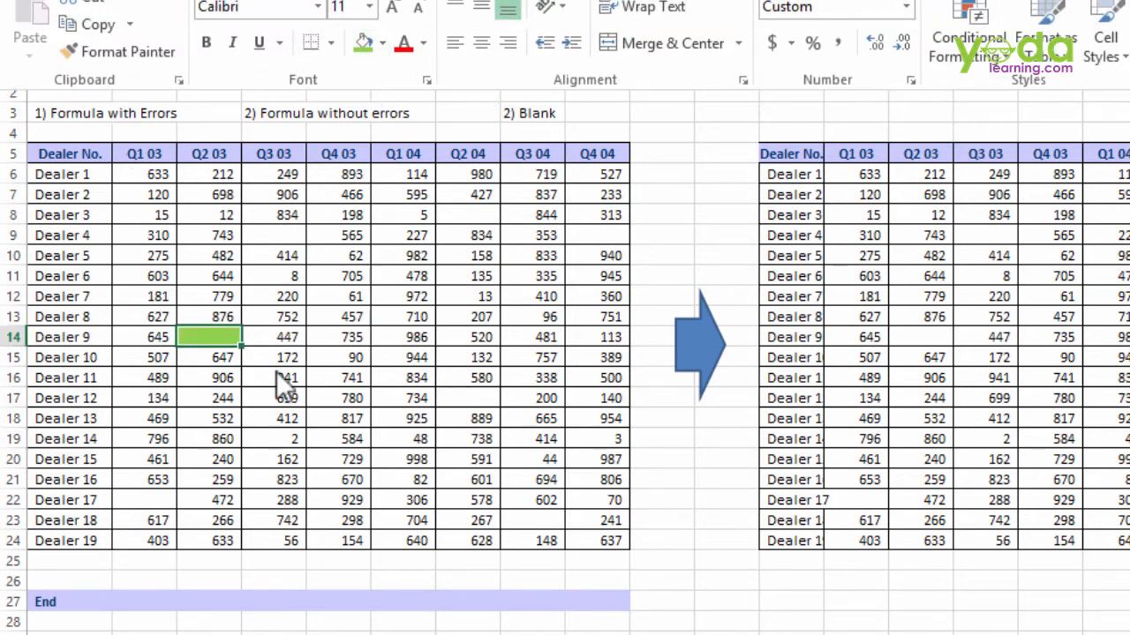
mouse_move(525, 413)
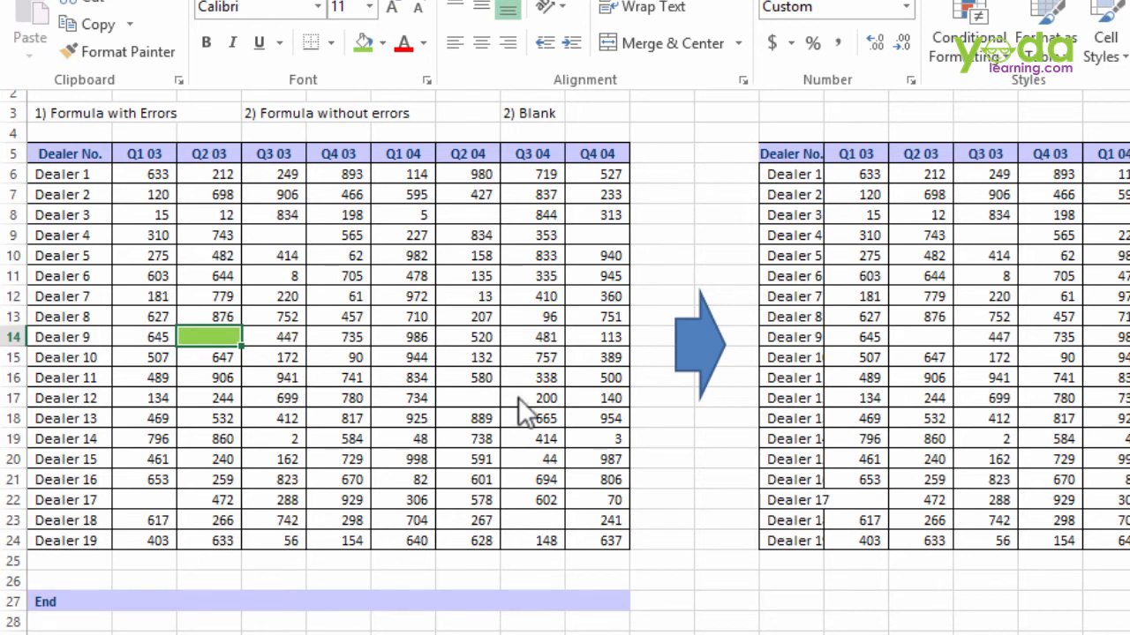
mouse_move(362, 340)
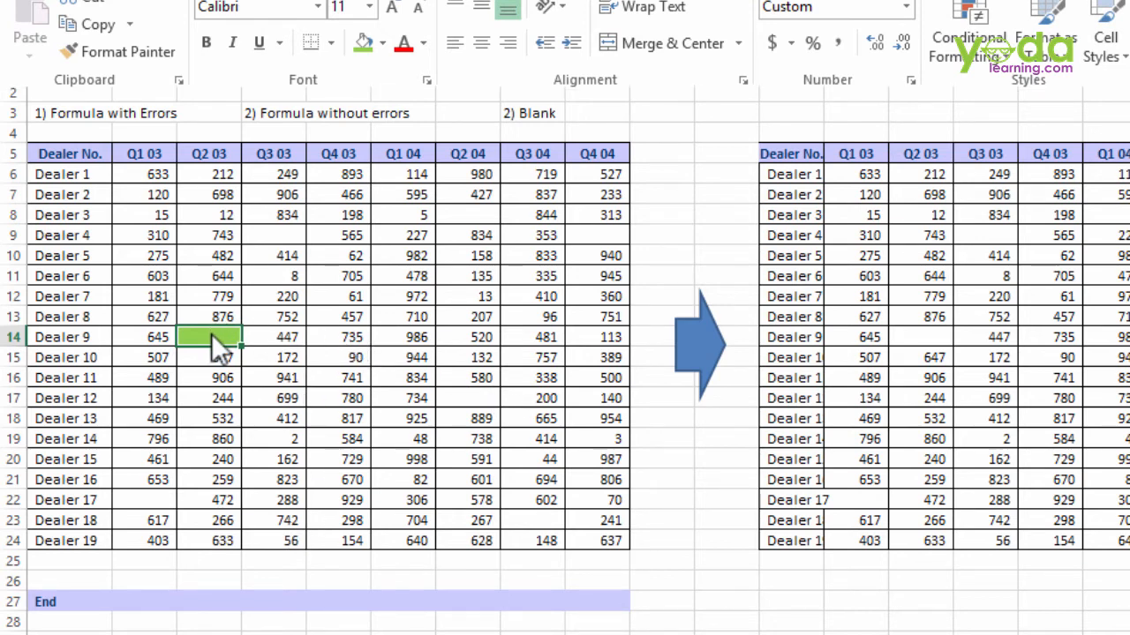
click(339, 296)
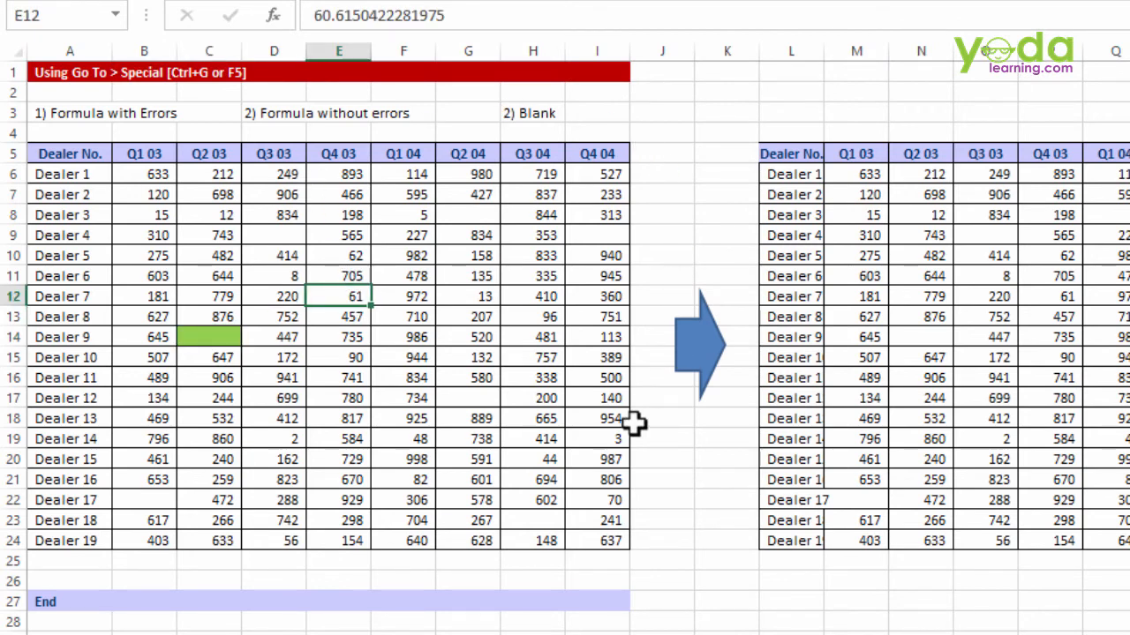
mouse_move(343, 482)
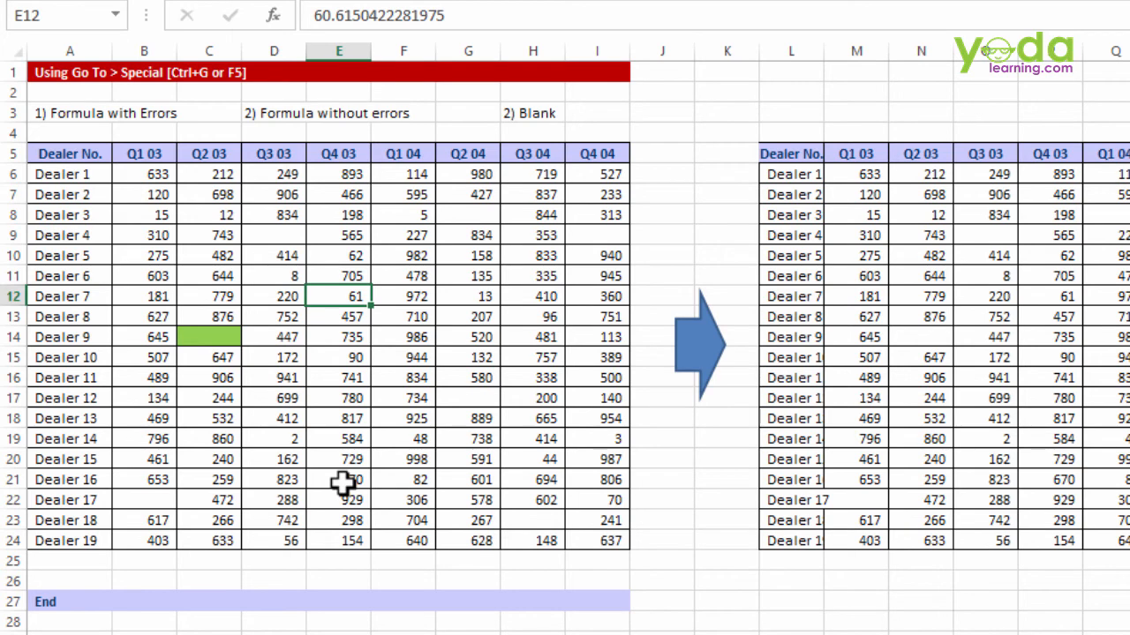
mouse_move(328, 265)
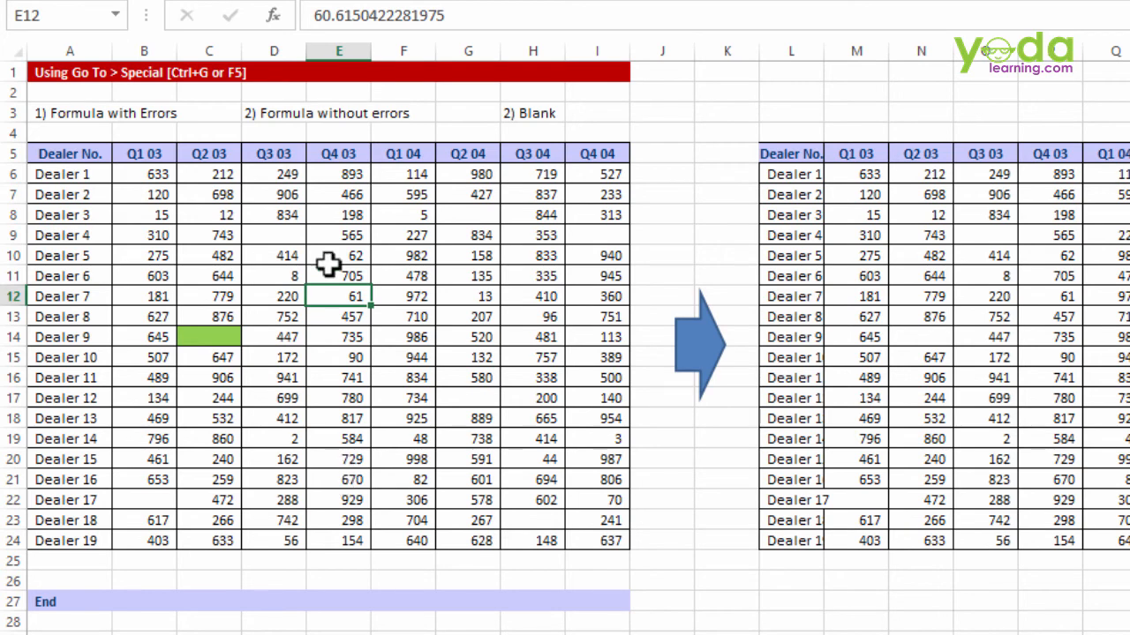